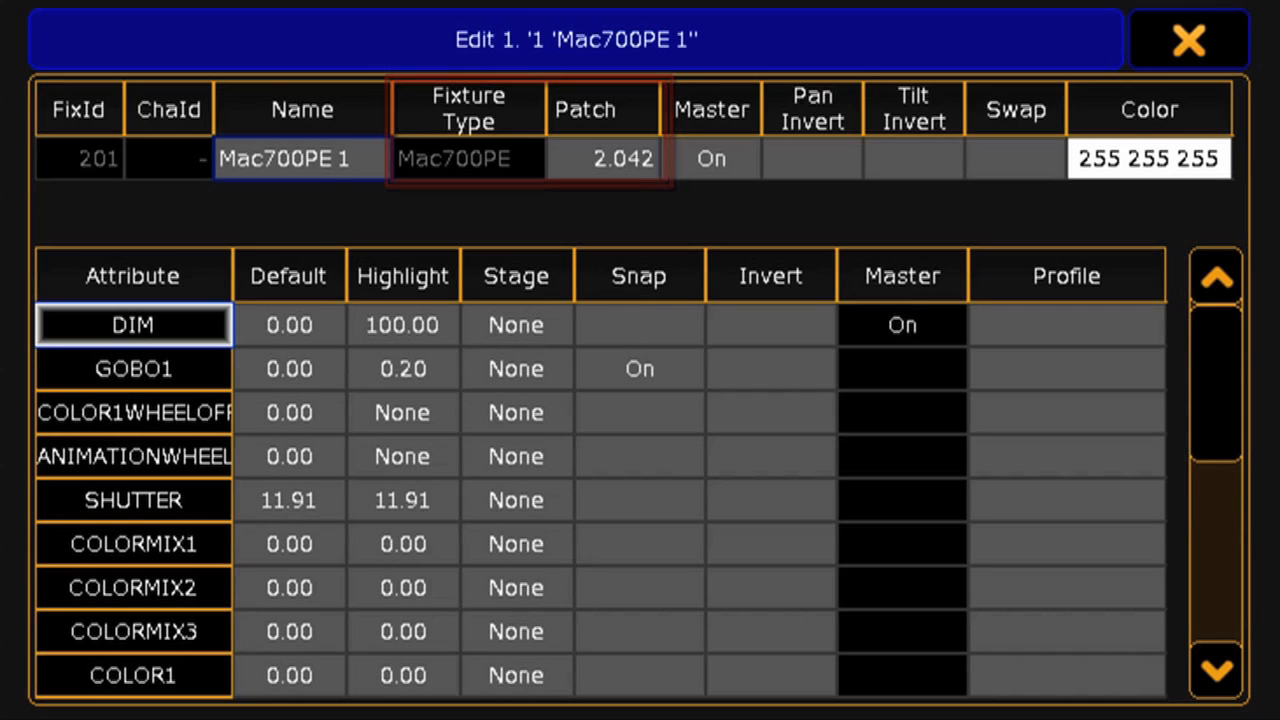
Set the DIM attribute's Highlight value to 90.00 in the Mac700PE 1 fixture edit window
{"action": "left_click", "coordinate": [300, 158]}
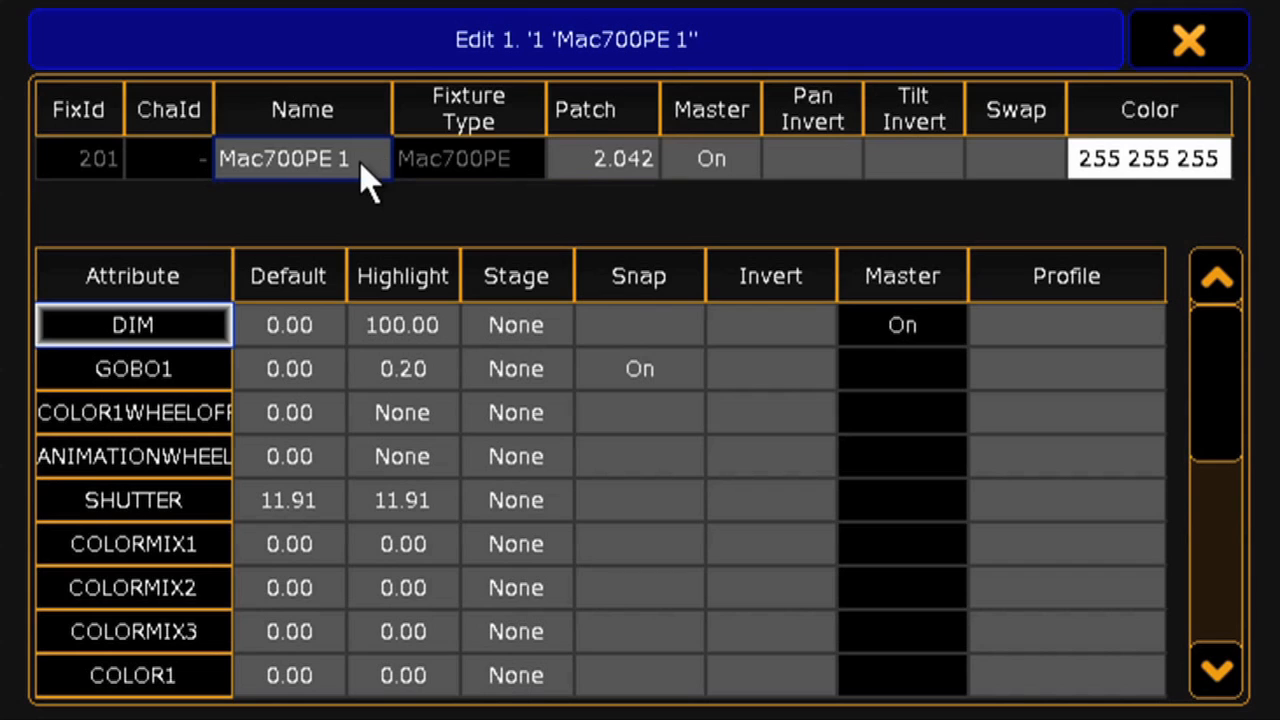
{"action": "left_click", "coordinate": [302, 158]}
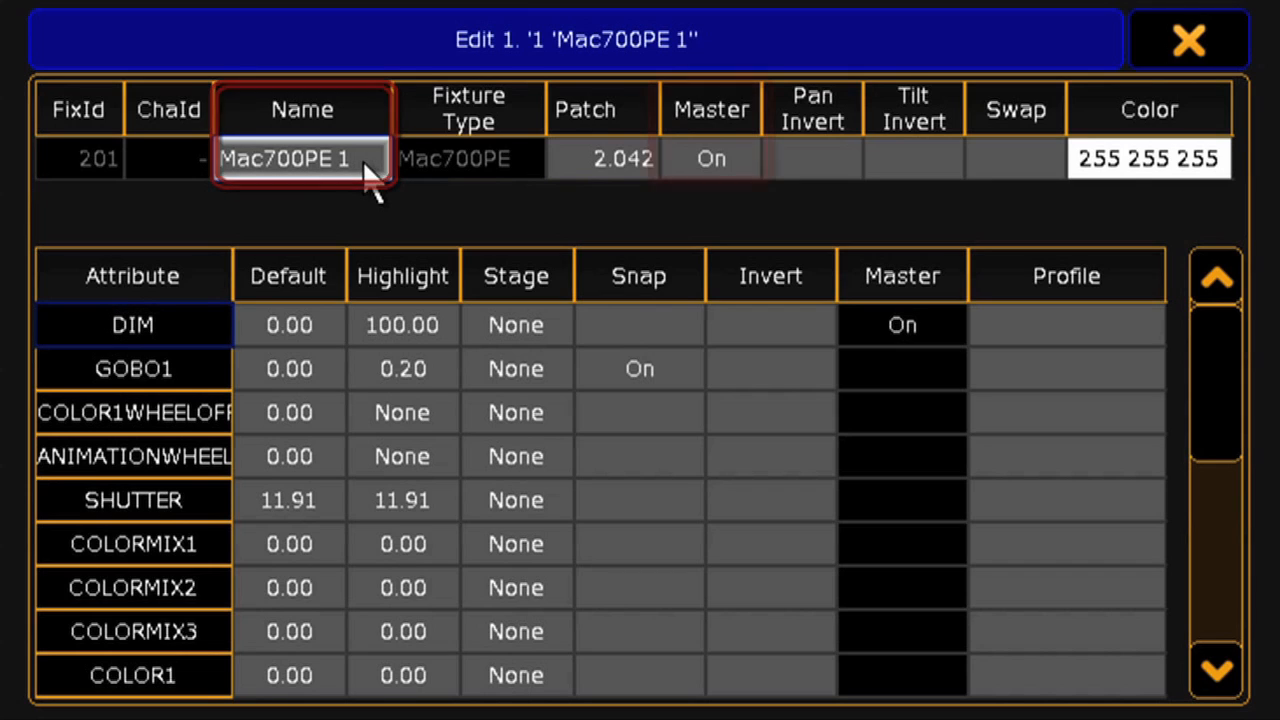
{"action": "left_click", "coordinate": [712, 158]}
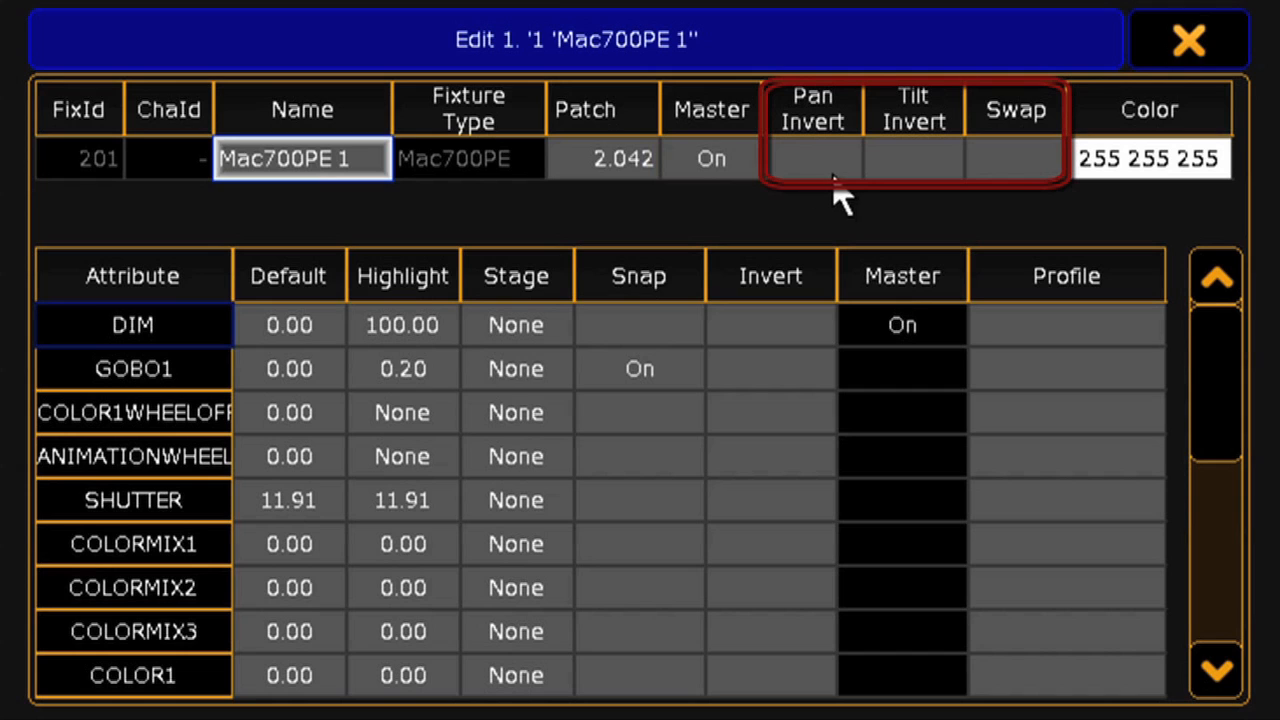
{"action": "mouse_move", "coordinate": [920, 200]}
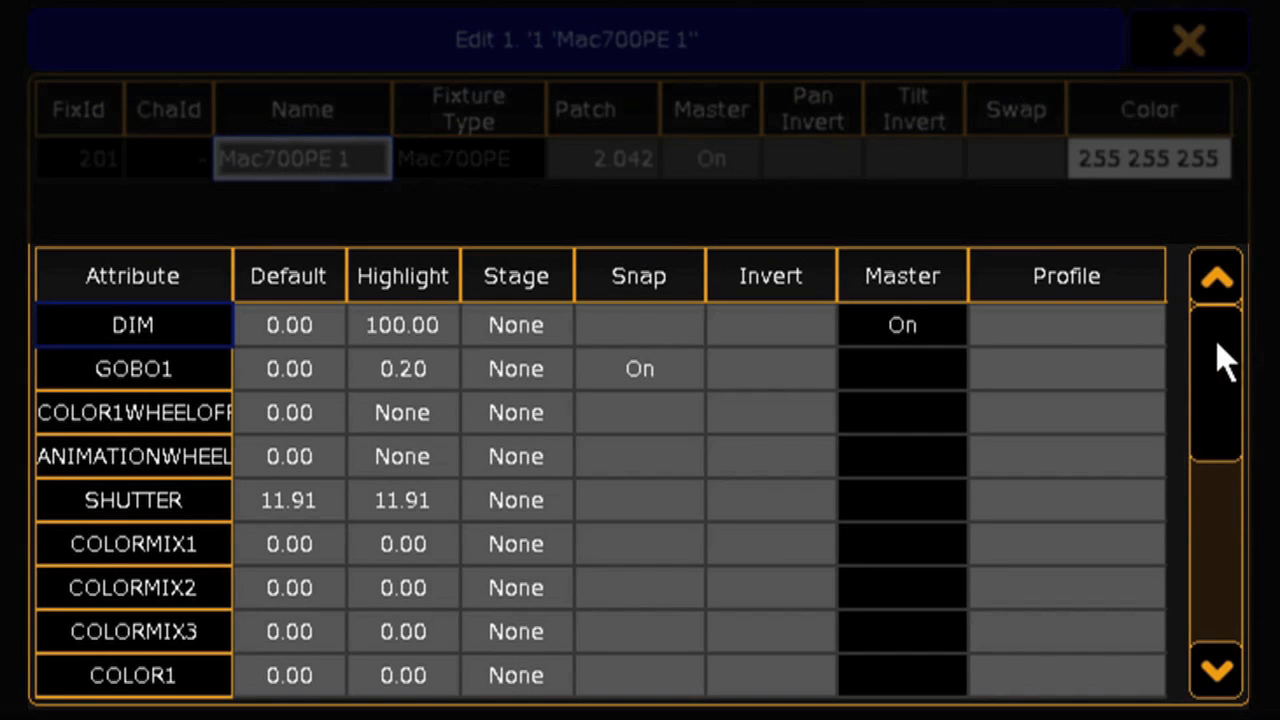
{"action": "scroll", "scroll_direction": "down", "scroll_amount": 3}
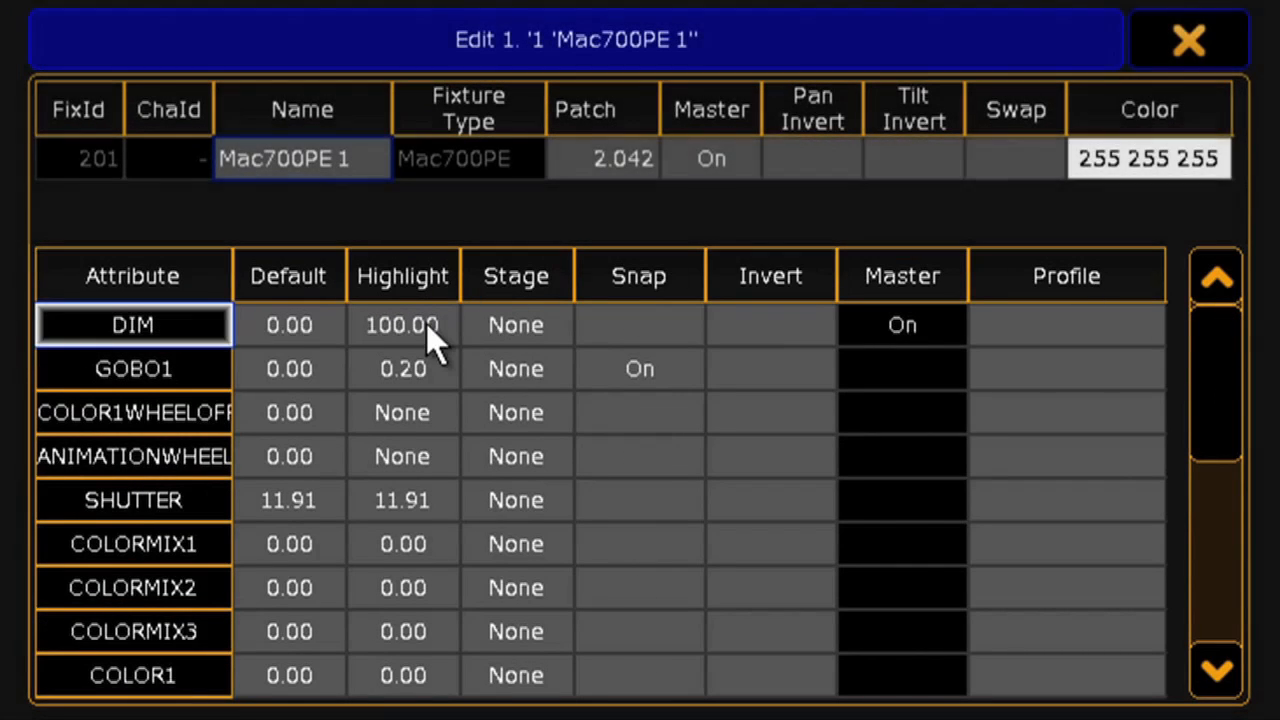
{"action": "left_click", "coordinate": [402, 324]}
{"action": "type", "text": "90"}
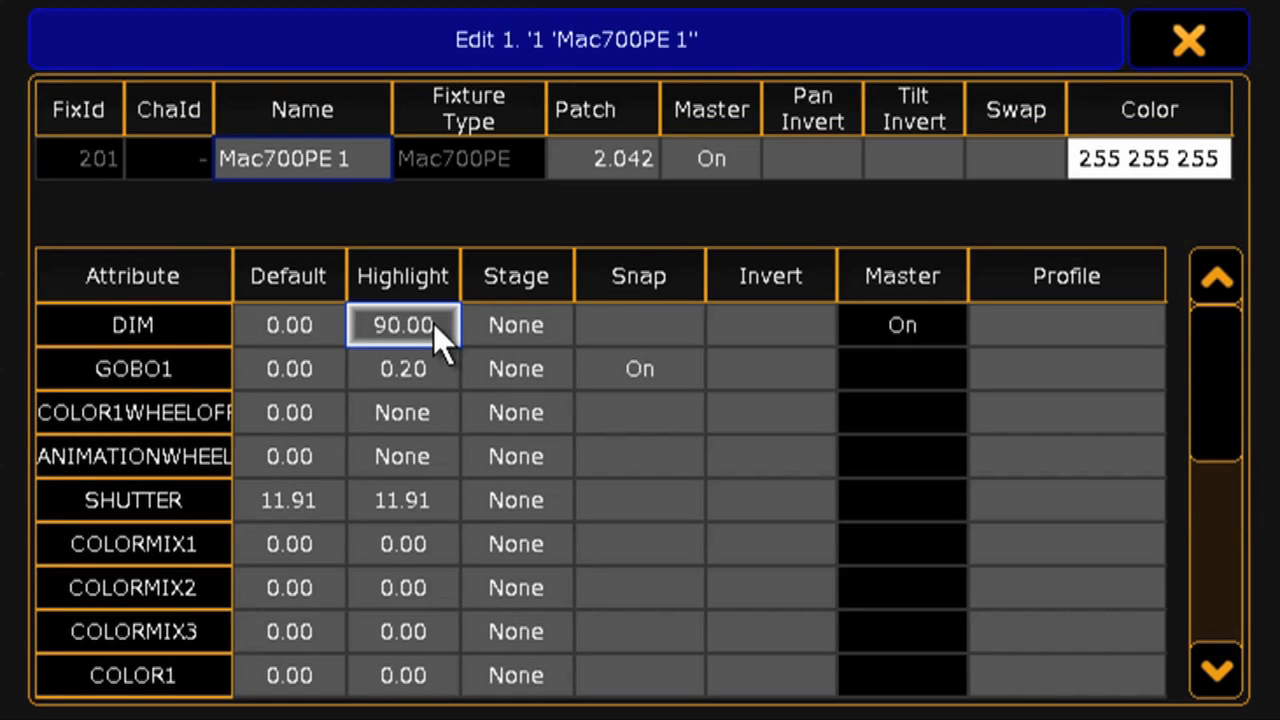
{"action": "mouse_move", "coordinate": [660, 236]}
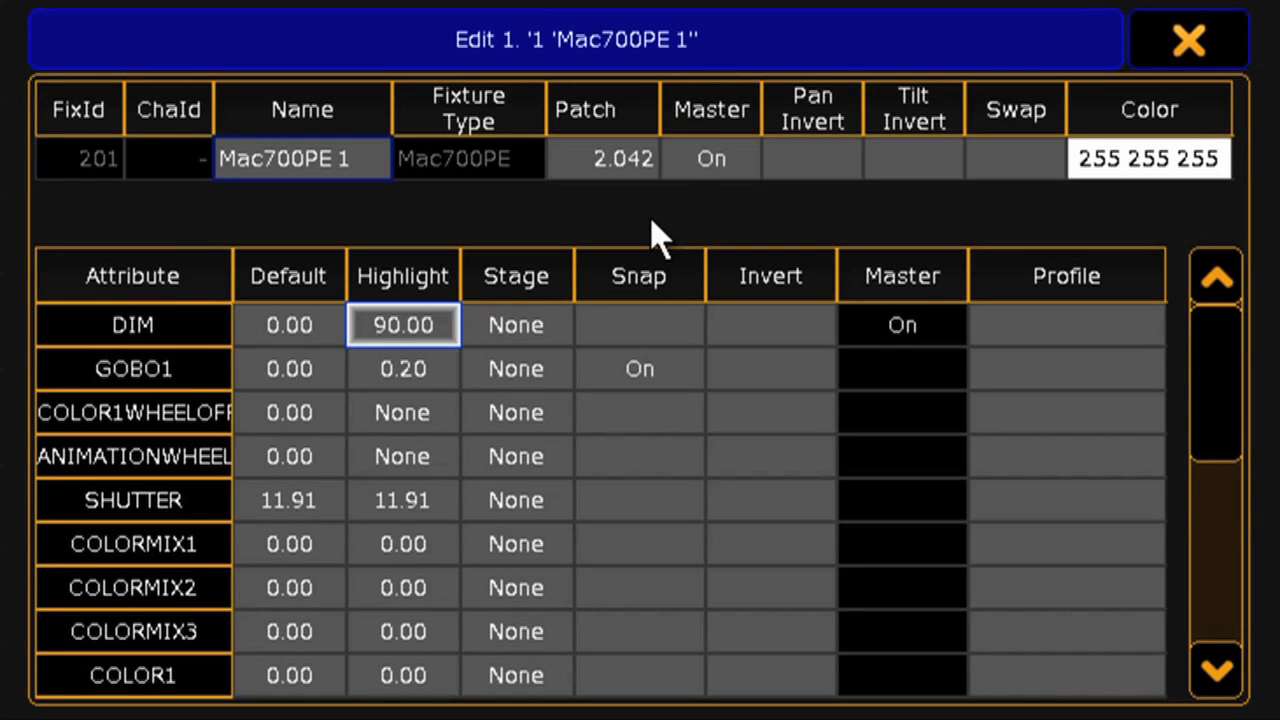